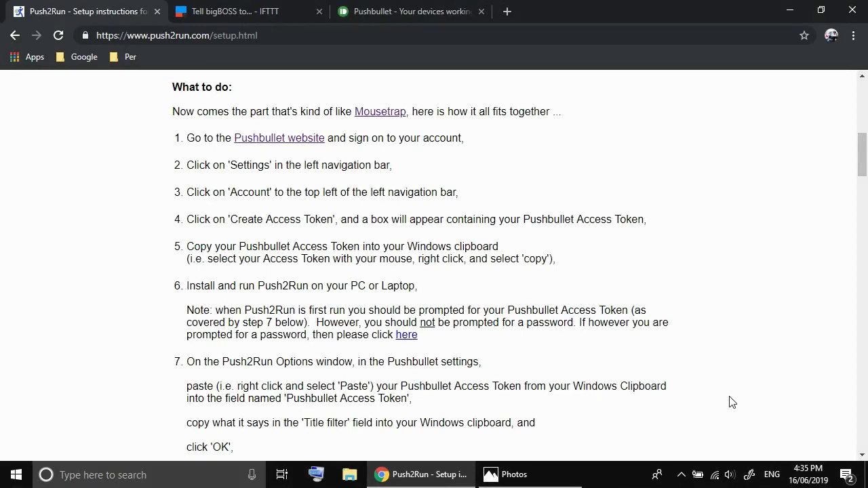
mouse_move(411, 92)
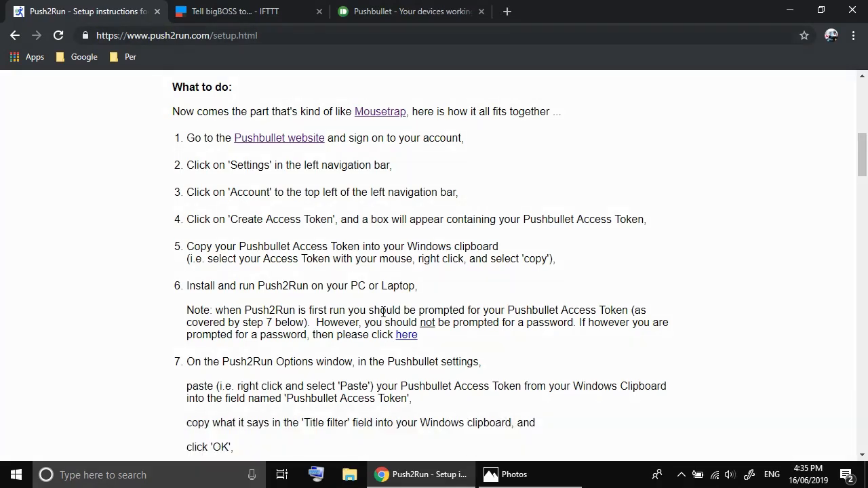
mouse_move(504, 176)
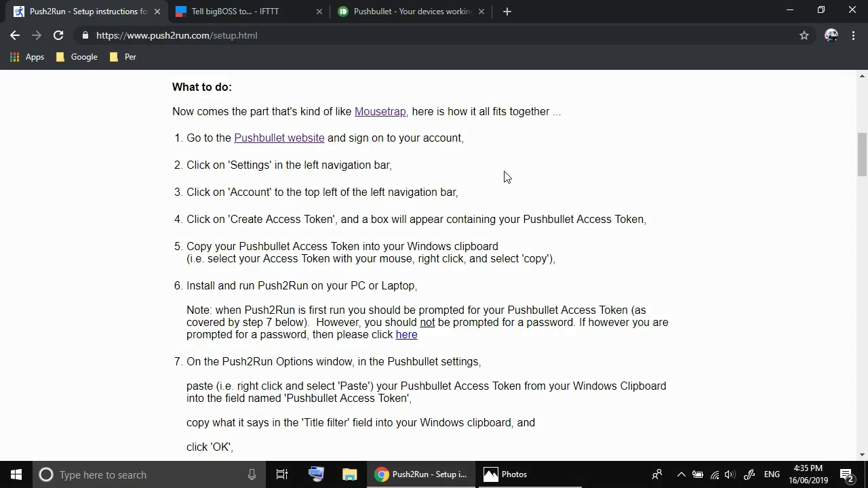
mouse_move(519, 270)
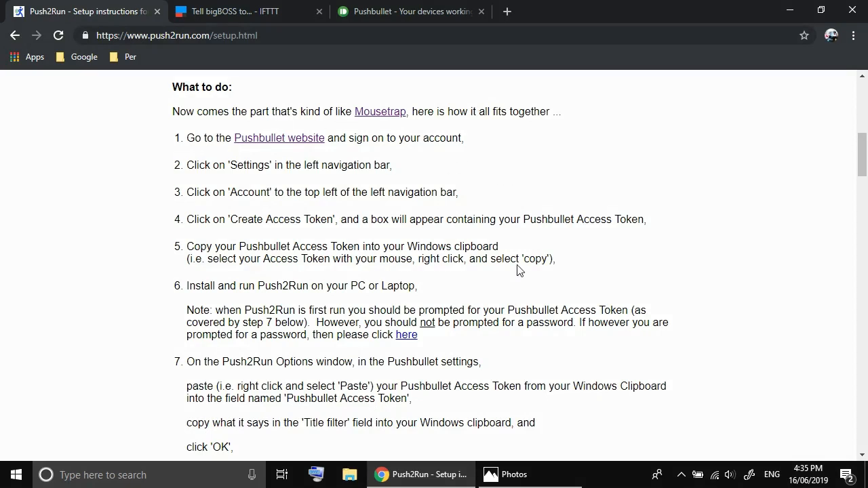
Navigate Pushbullet's Settings and Account pages to reach the Access Tokens section.
click(244, 11)
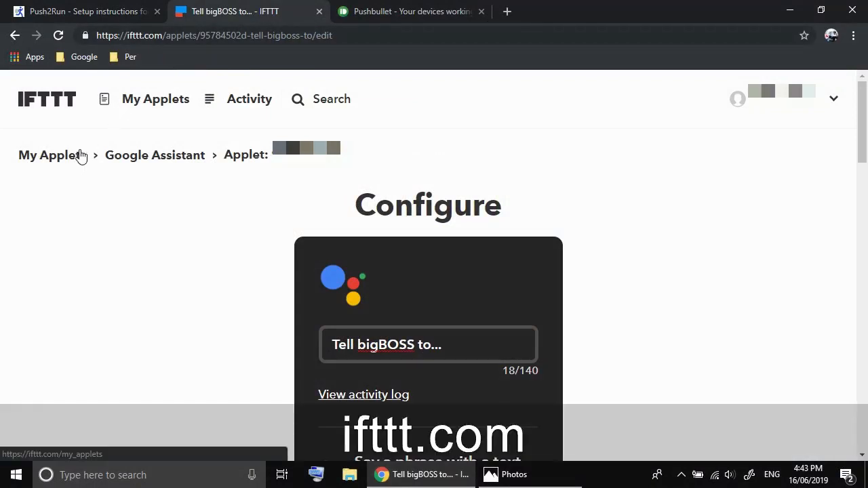
mouse_move(830, 130)
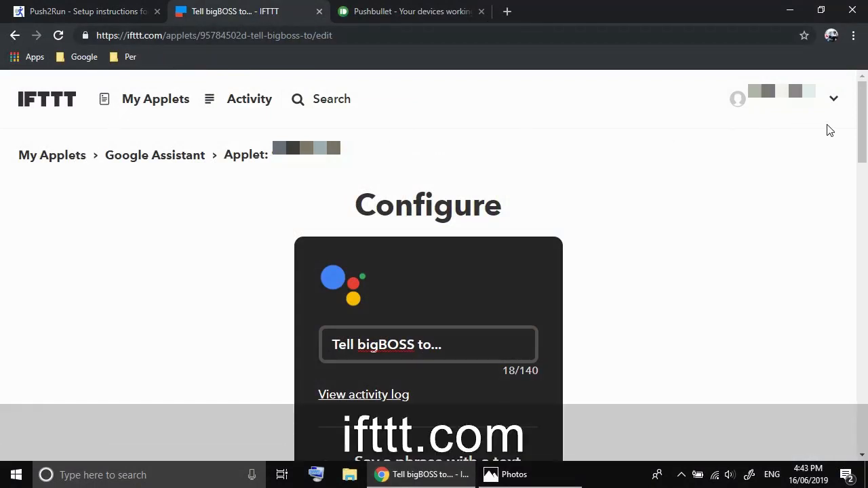
scroll(down, 3)
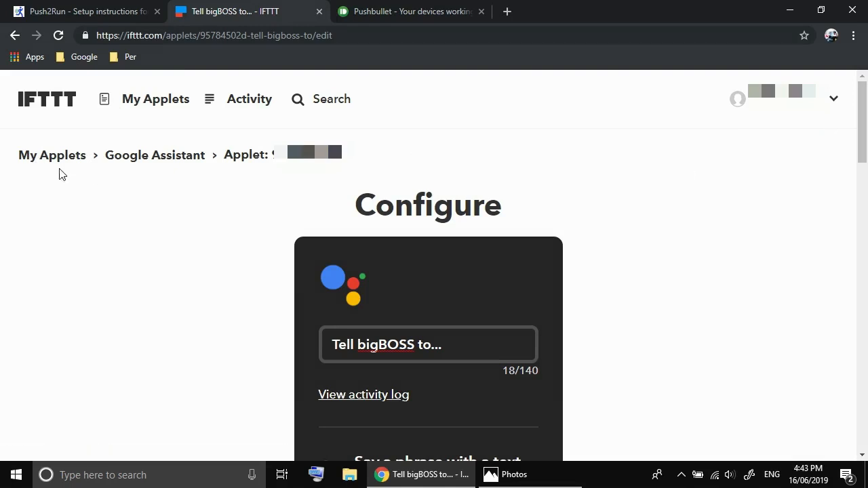
mouse_move(182, 179)
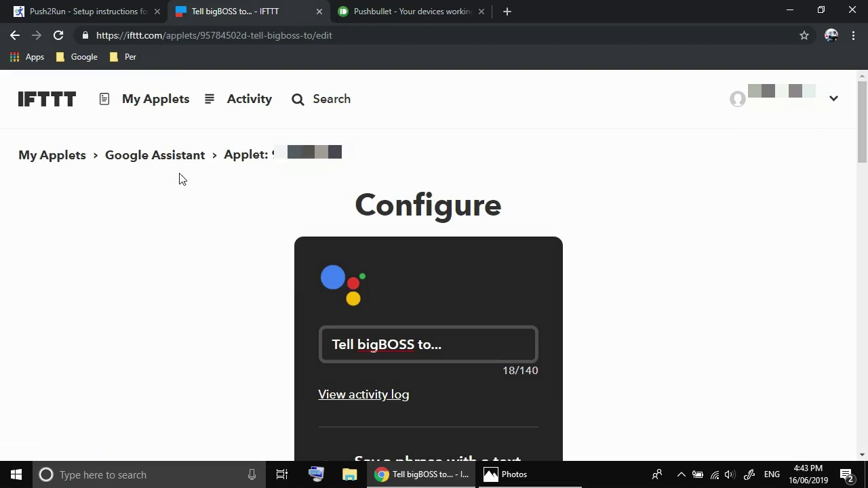
mouse_move(852, 156)
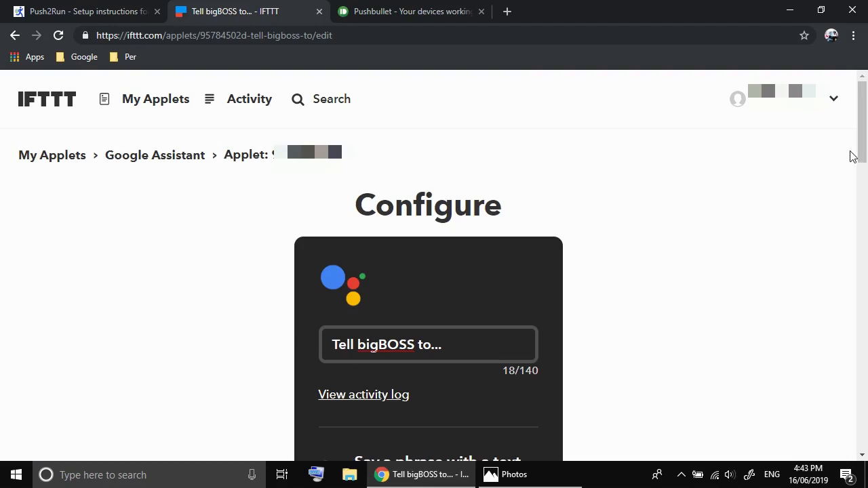
scroll(down, 3)
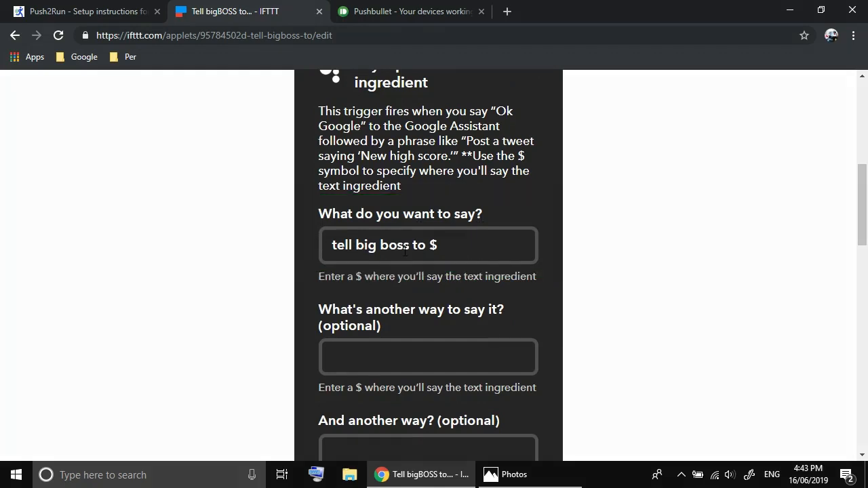
click(442, 246)
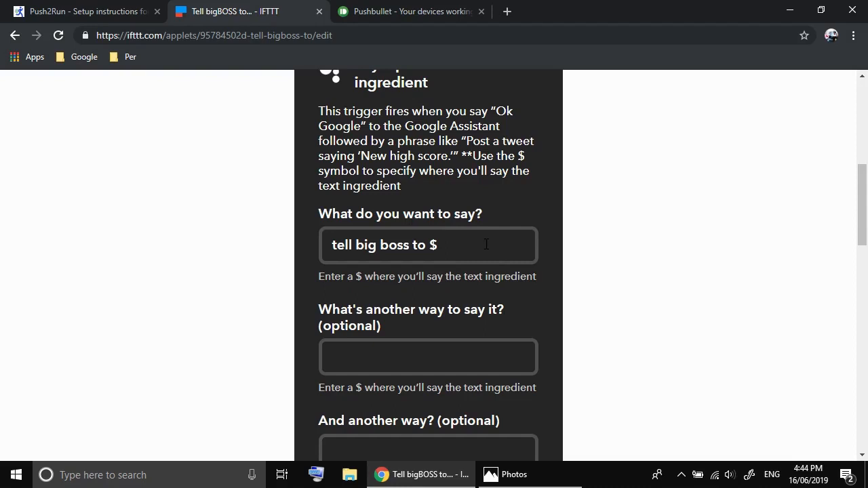
mouse_move(510, 246)
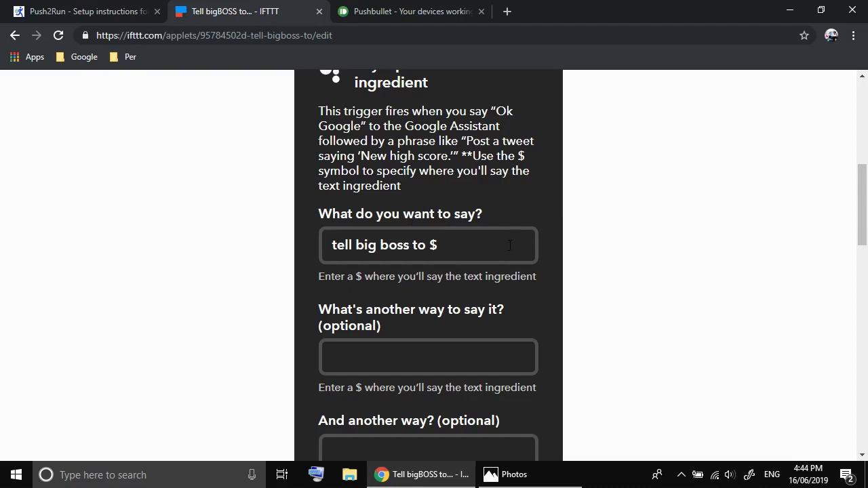
scroll(down, 3)
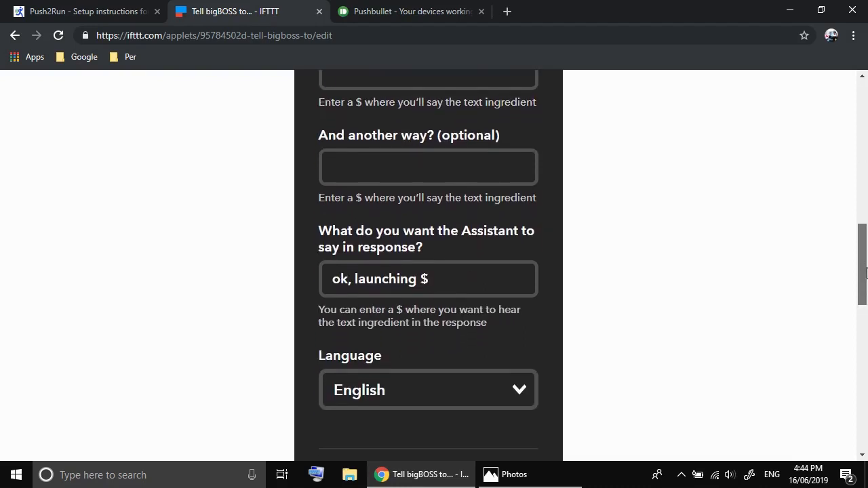
mouse_move(519, 259)
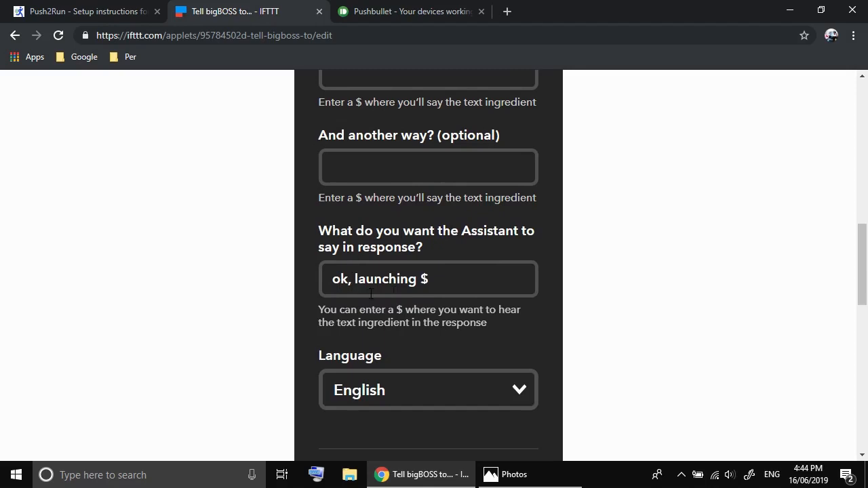
click(439, 280)
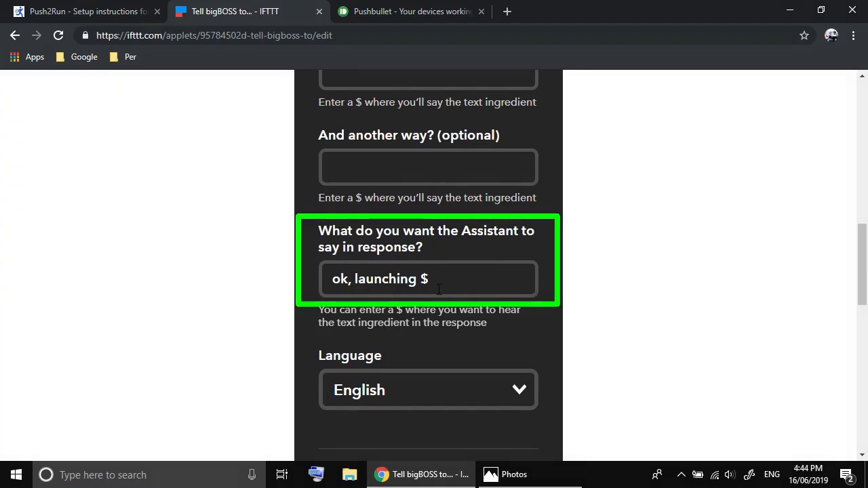
scroll(down, 3)
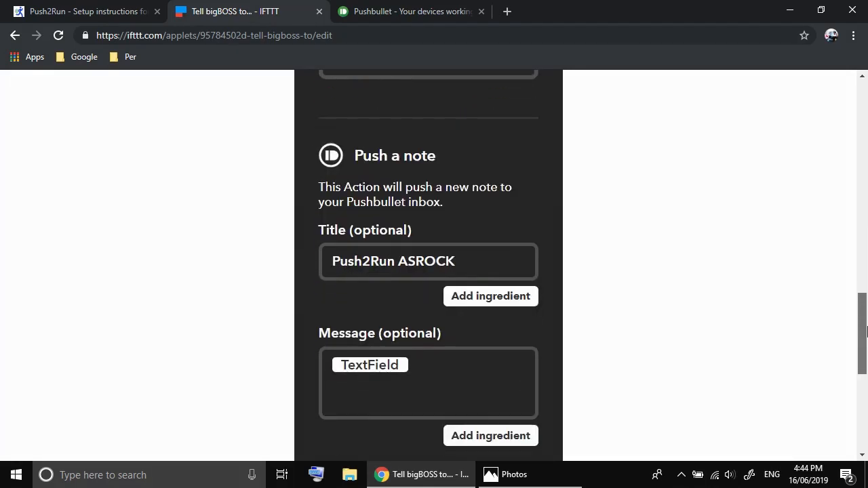
scroll(down, 3)
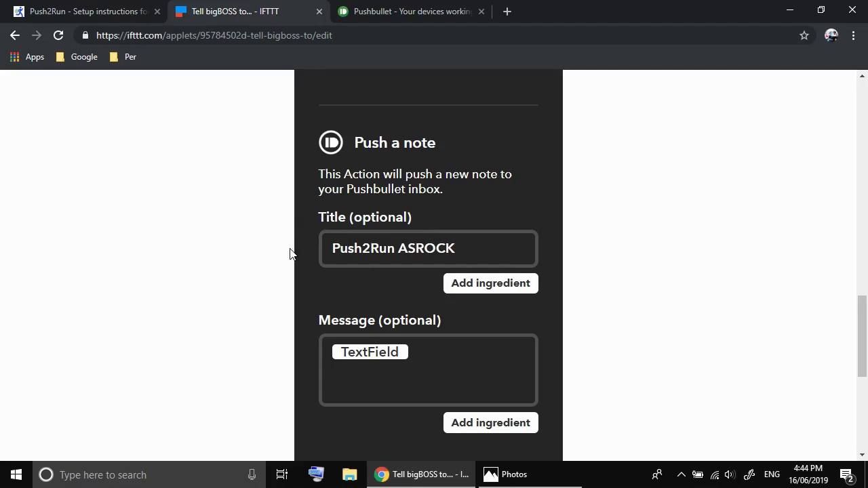
click(459, 249)
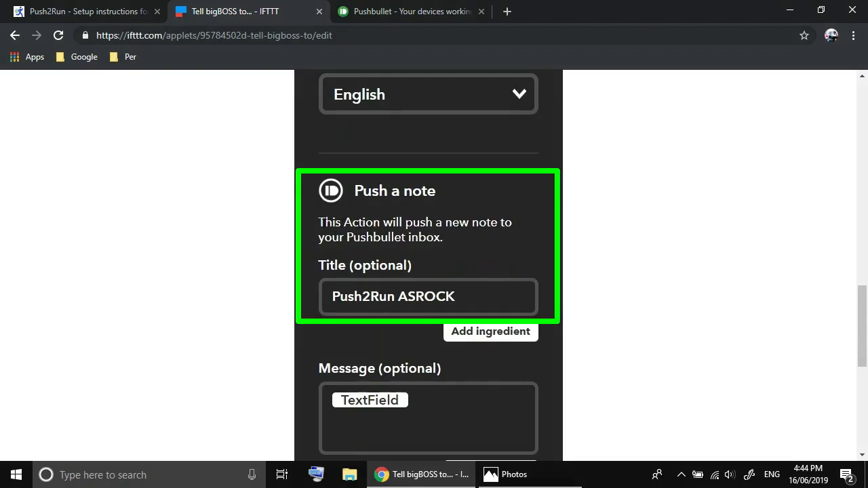
mouse_move(502, 242)
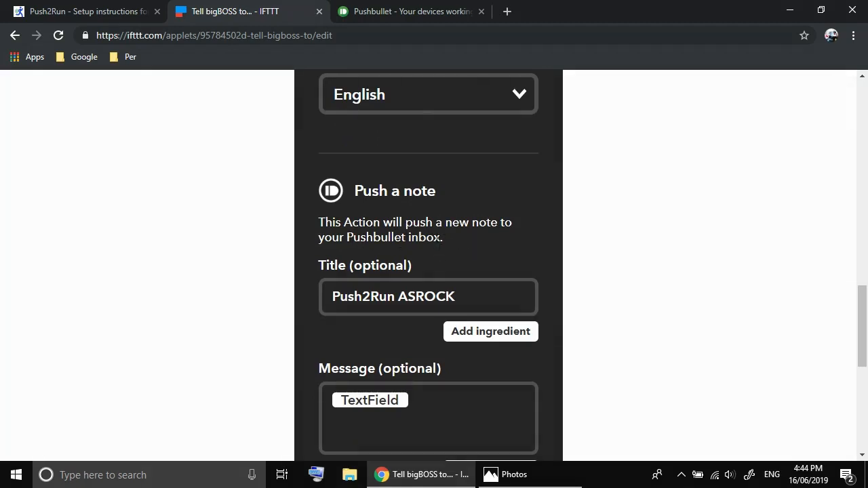
click(409, 11)
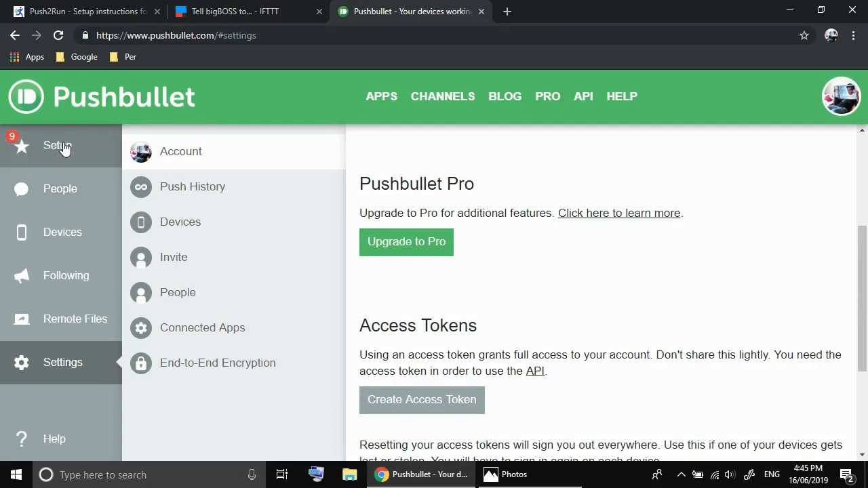
mouse_move(65, 391)
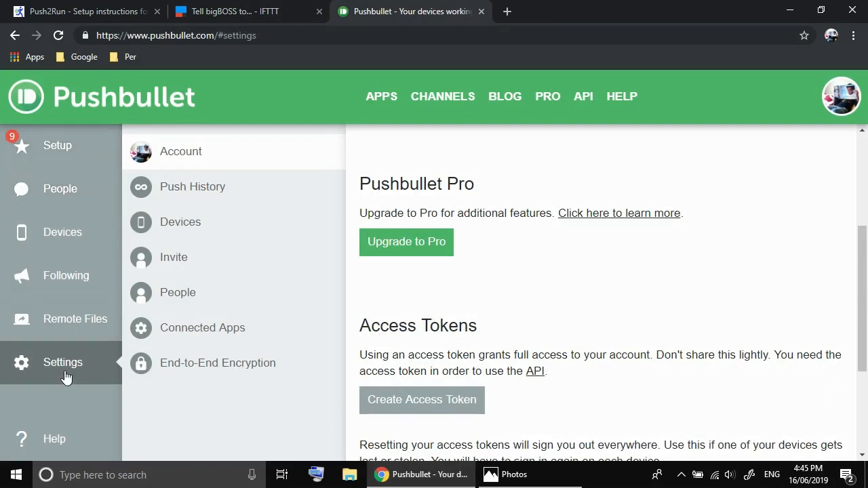
mouse_move(215, 160)
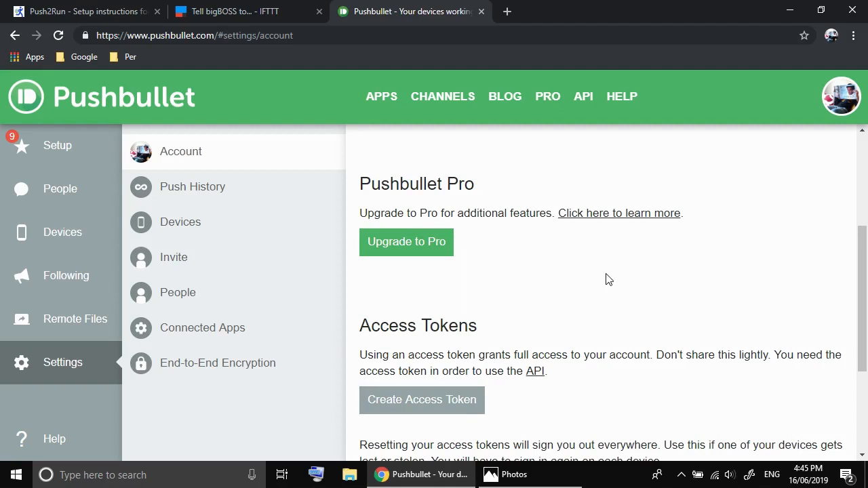
mouse_move(499, 284)
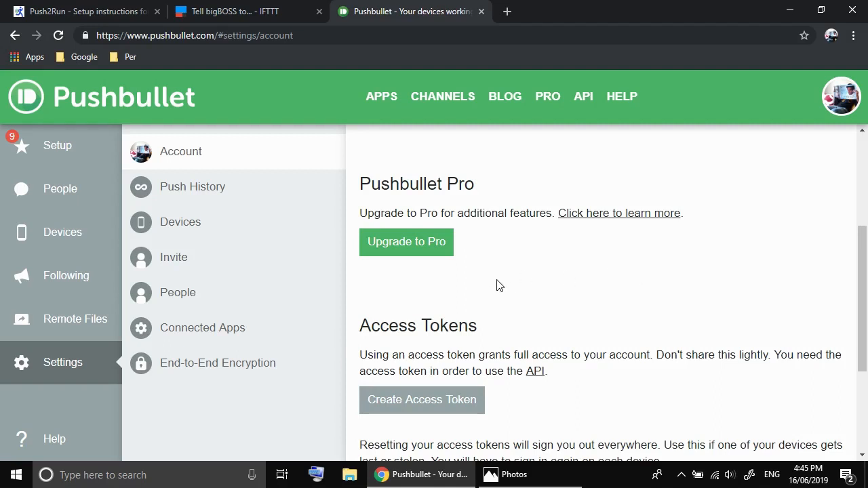
mouse_move(787, 232)
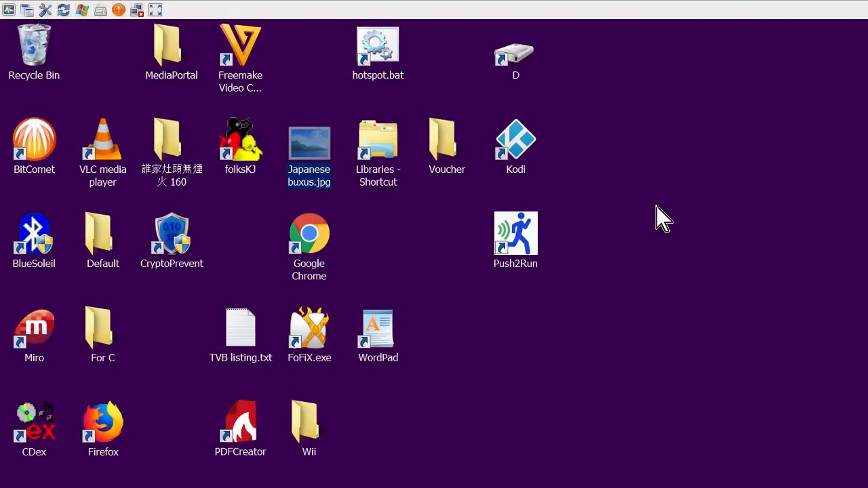
mouse_move(482, 230)
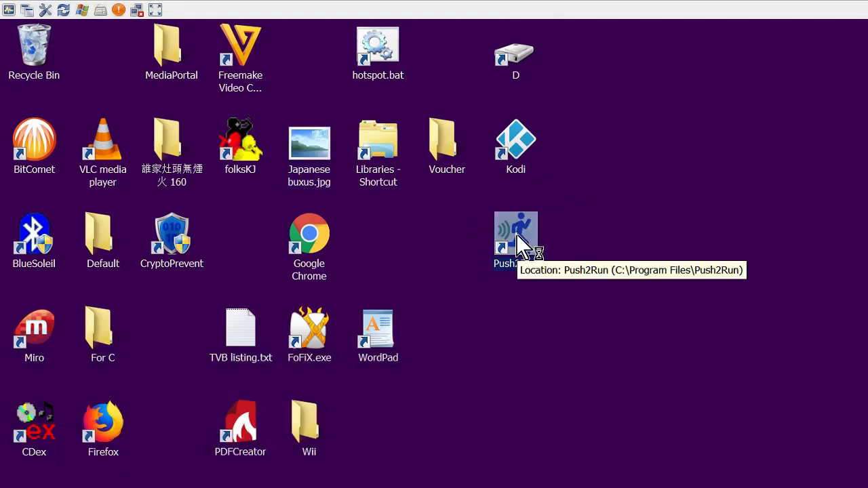
Launch Push2Run and show the Pushbullet page of its Options dialog.
double_click(516, 234)
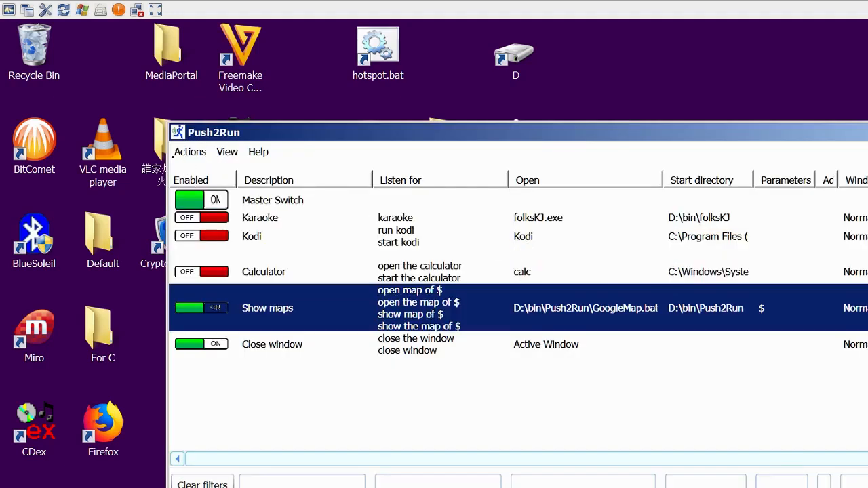
click(192, 152)
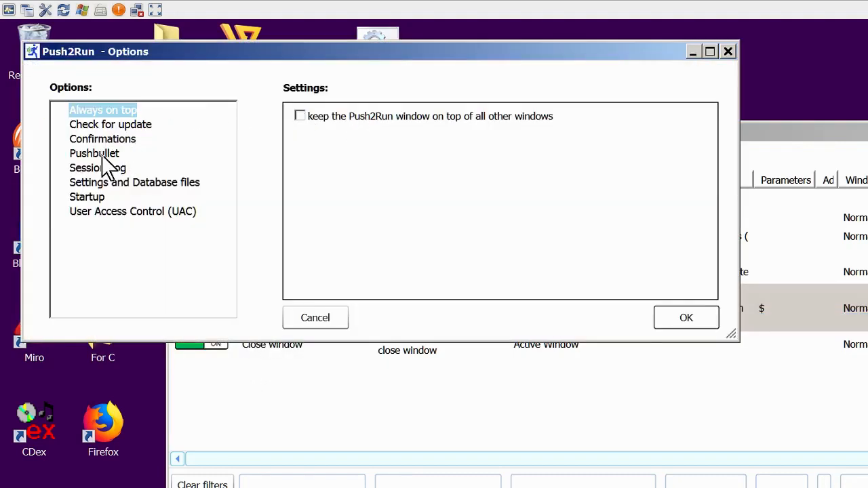
click(95, 153)
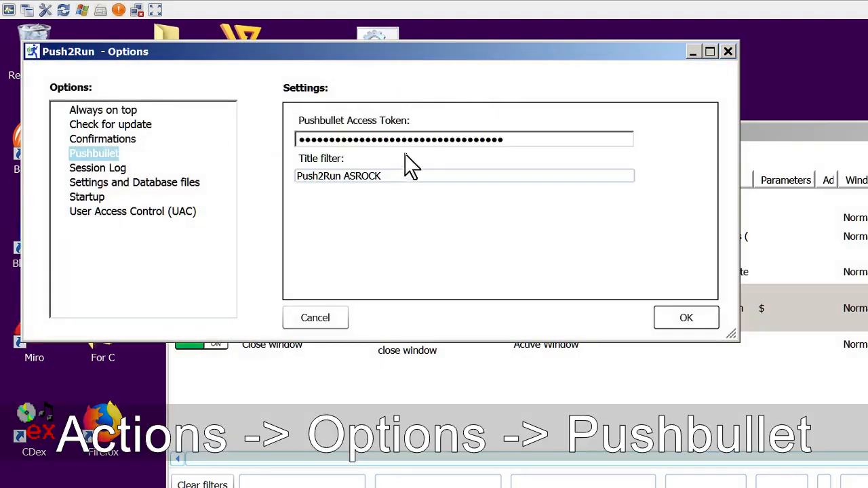
mouse_move(183, 156)
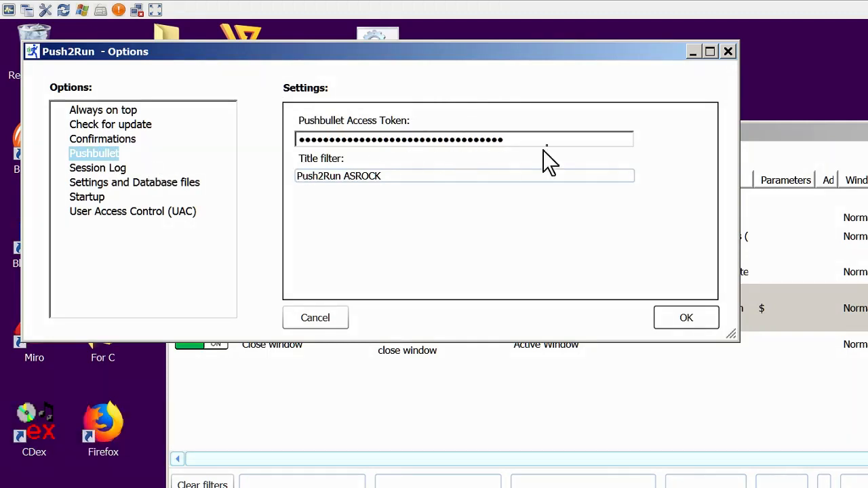
mouse_move(543, 156)
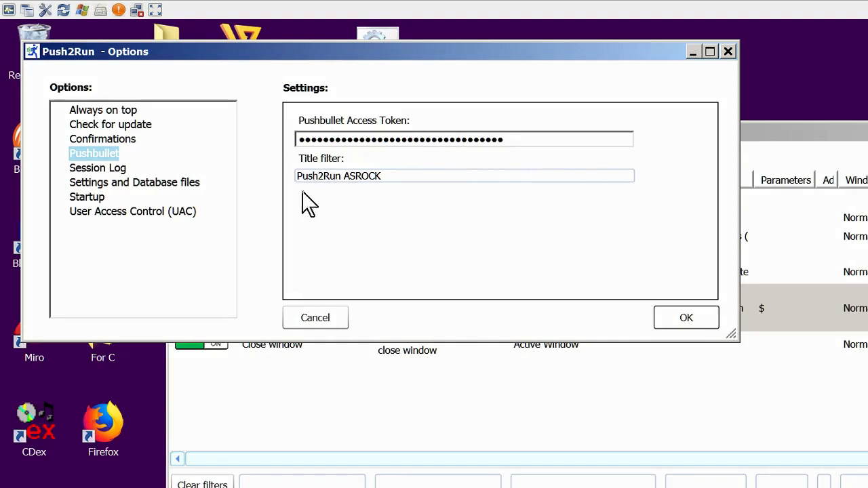
mouse_move(344, 200)
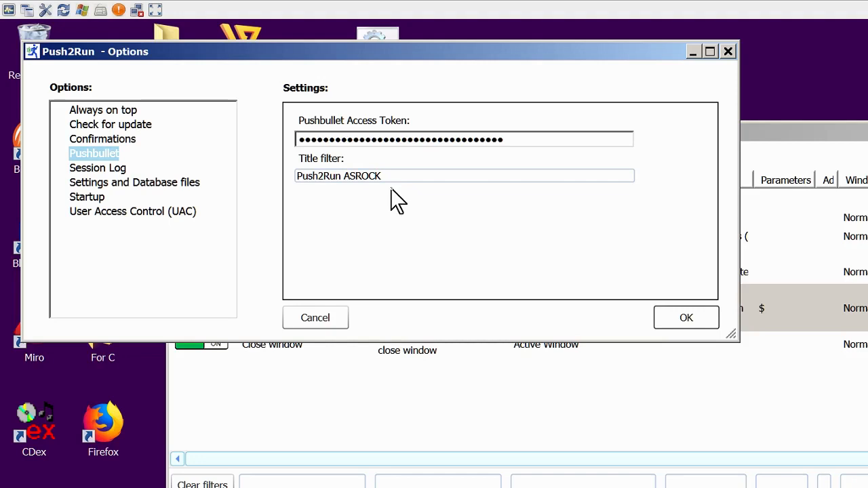
mouse_move(287, 203)
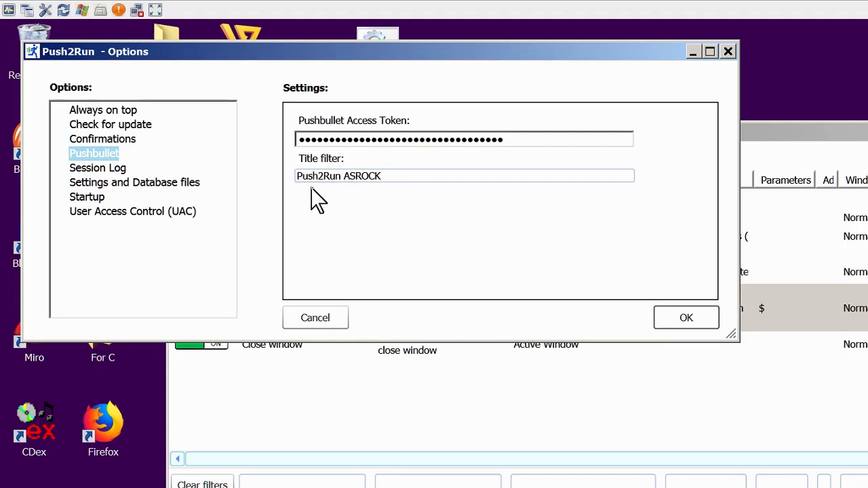
mouse_move(264, 102)
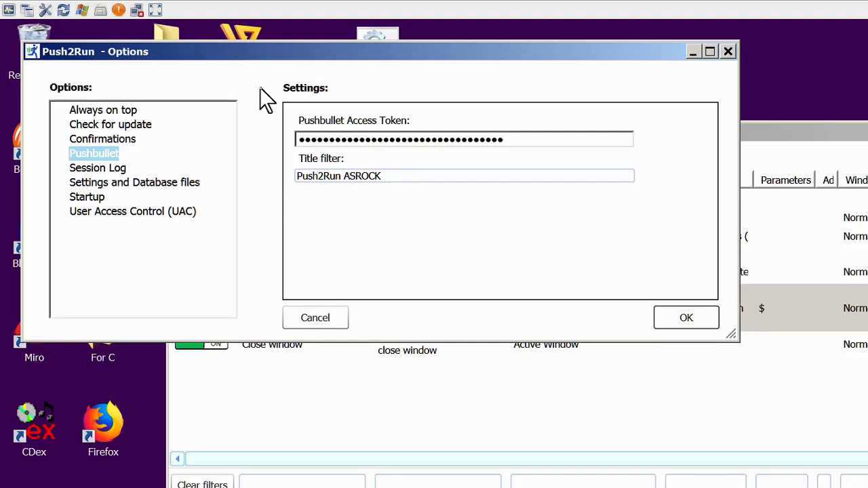
mouse_move(214, 61)
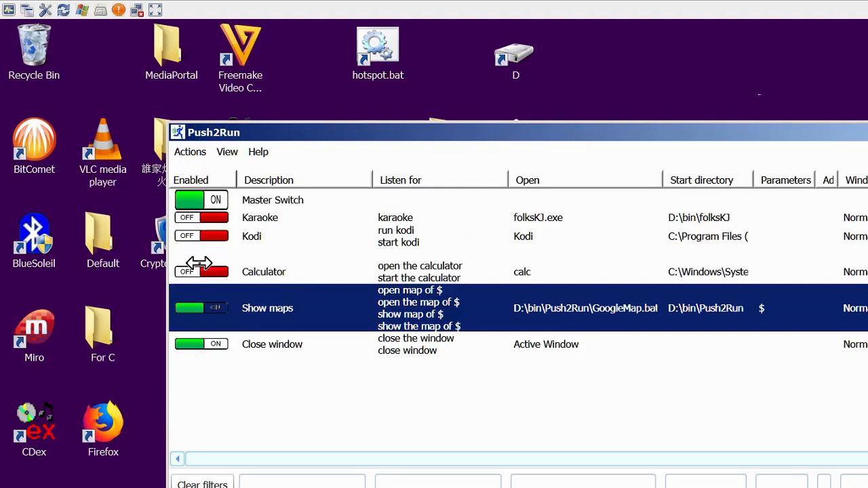
mouse_move(318, 316)
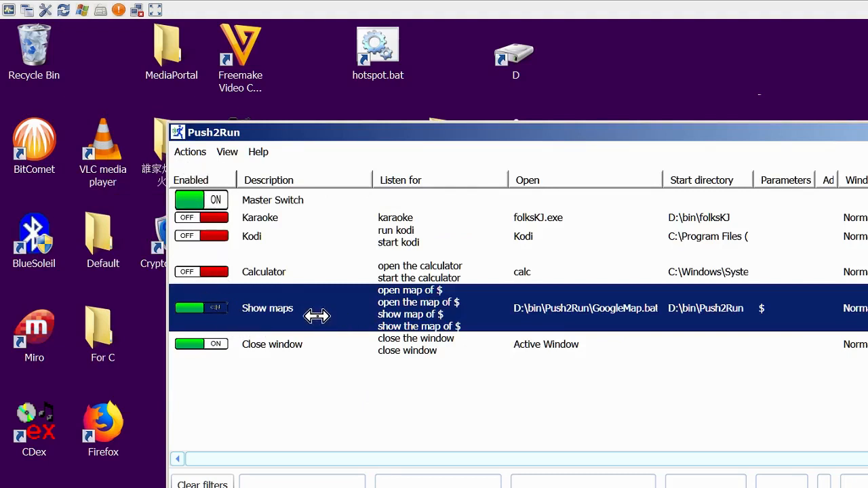
mouse_move(294, 308)
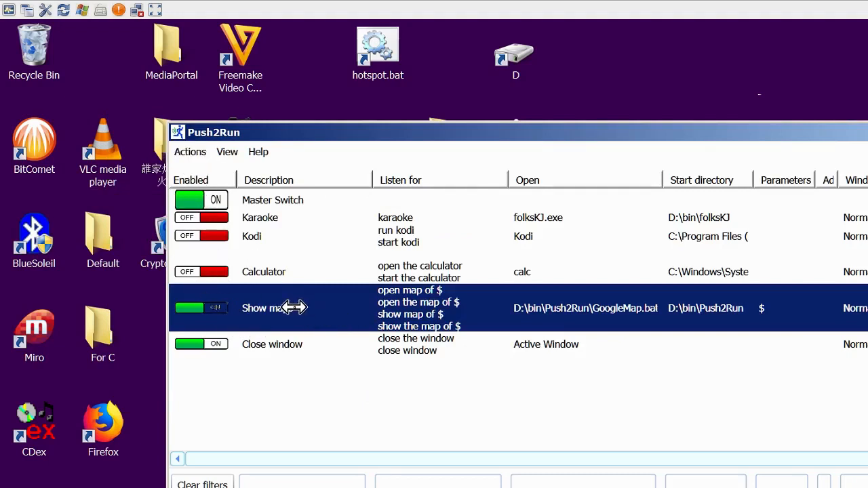
Show the Add/Change details of the 'Show maps' action running GoogleMap.bat.
double_click(267, 308)
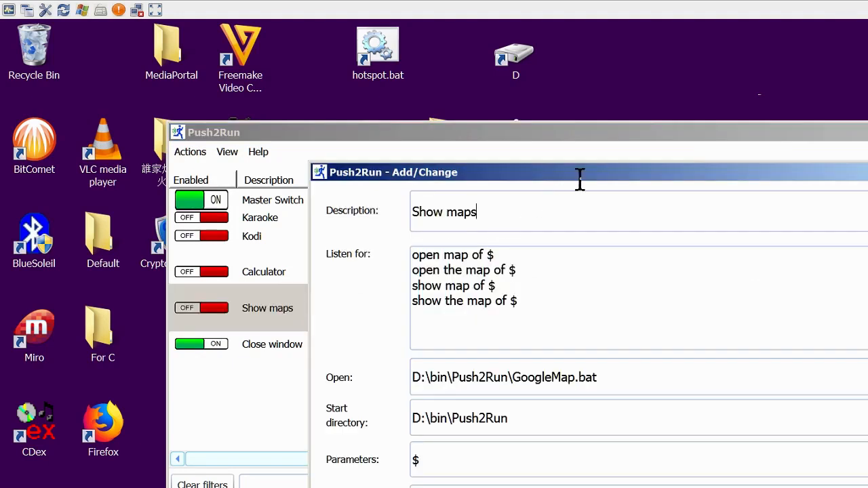
drag(581, 171, 626, 83)
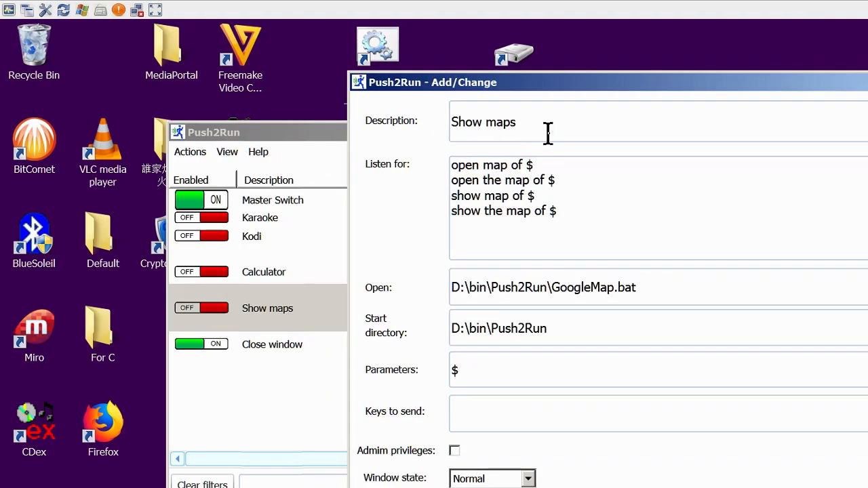
mouse_move(458, 179)
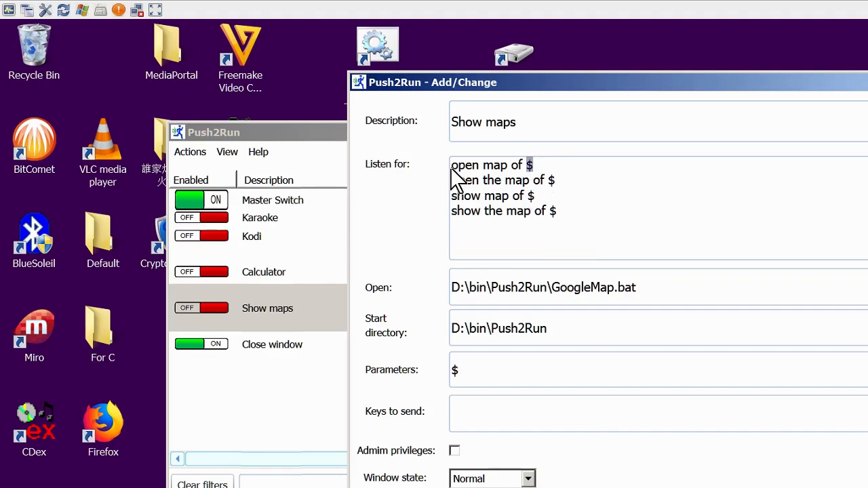
mouse_move(456, 166)
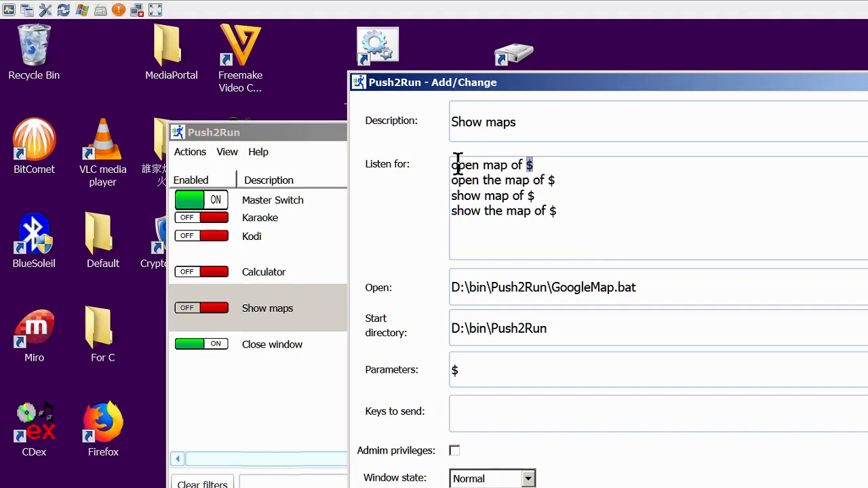
mouse_move(456, 183)
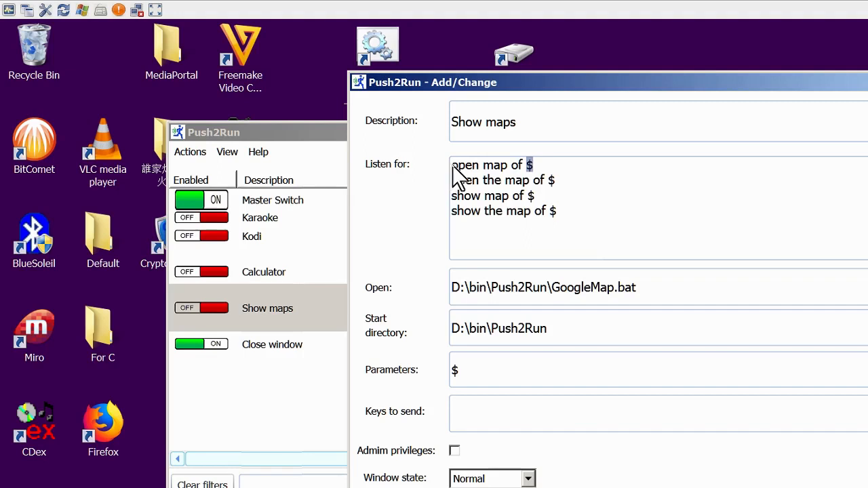
mouse_move(543, 189)
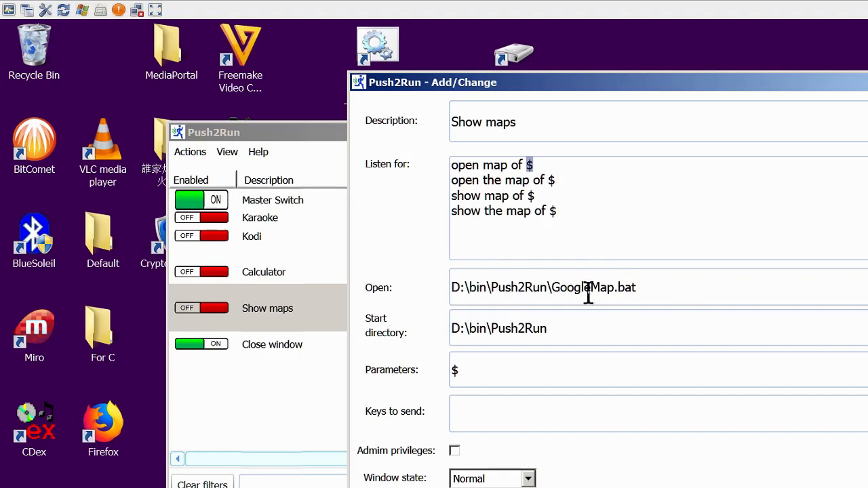
mouse_move(656, 296)
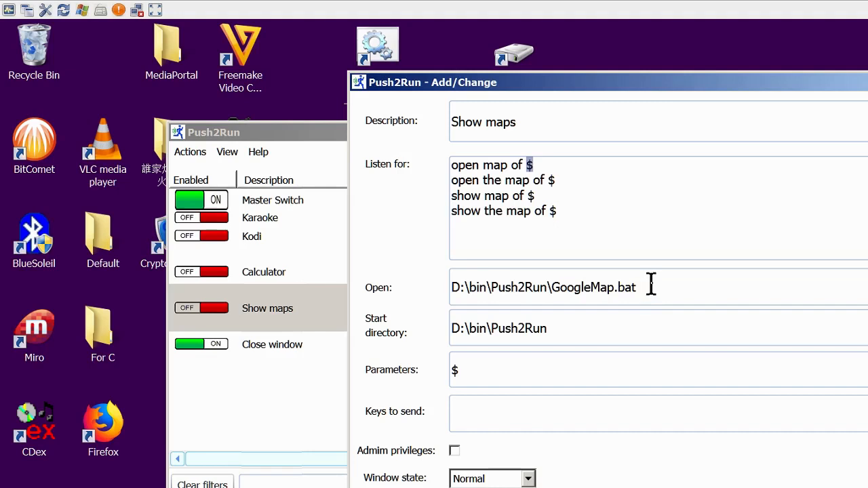
mouse_move(676, 288)
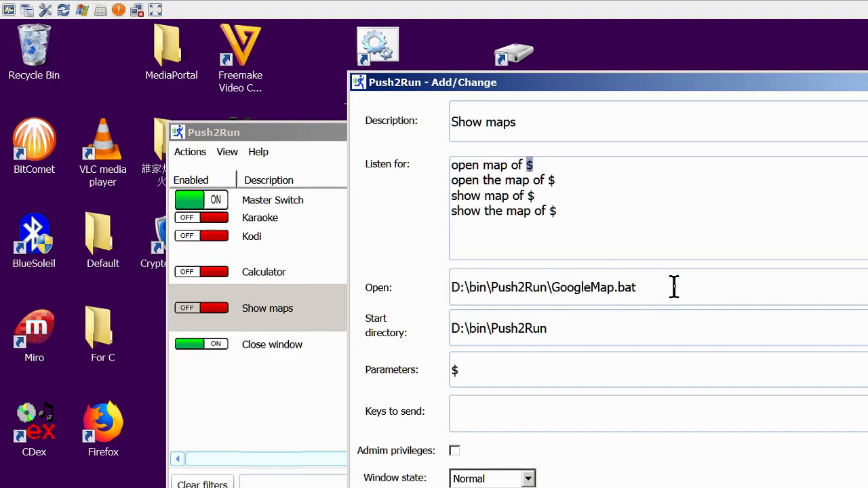
mouse_move(491, 342)
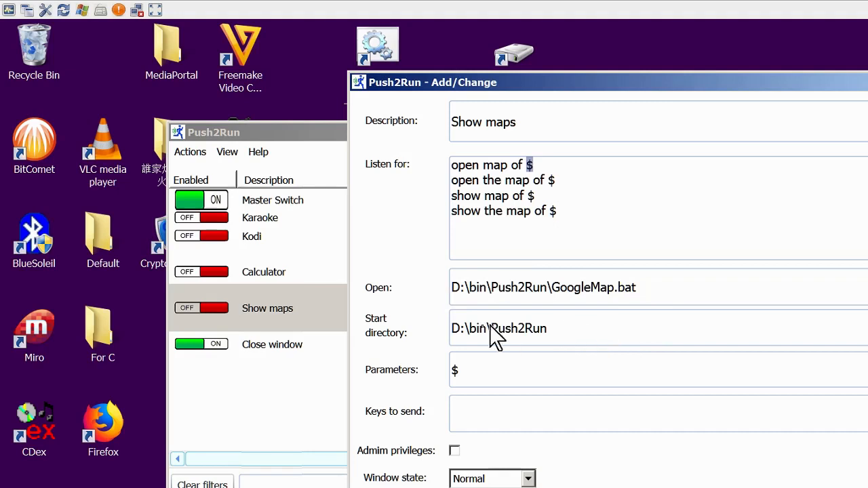
mouse_move(567, 346)
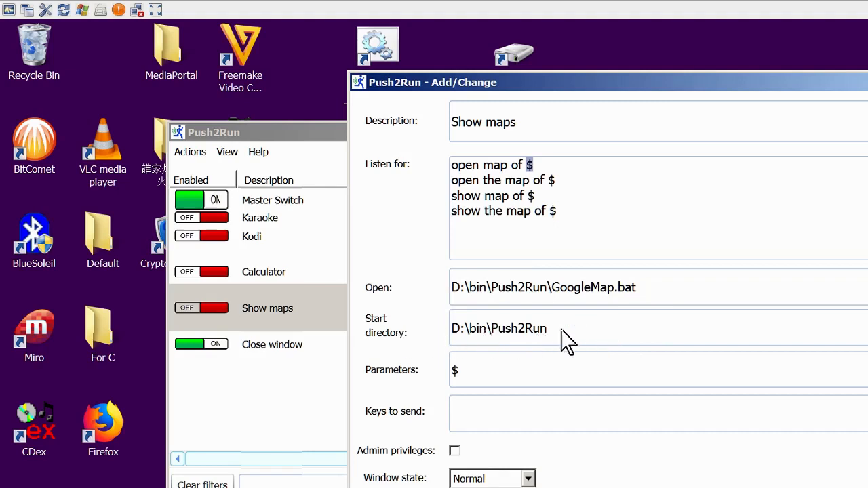
mouse_move(477, 386)
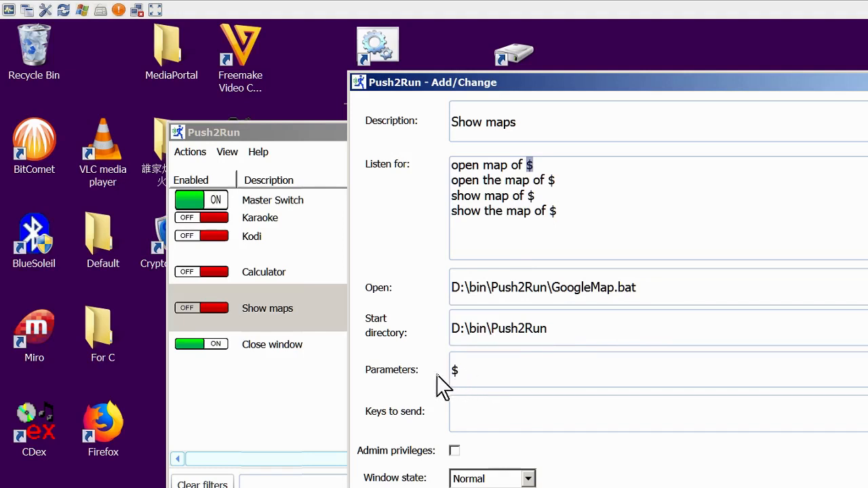
mouse_move(610, 369)
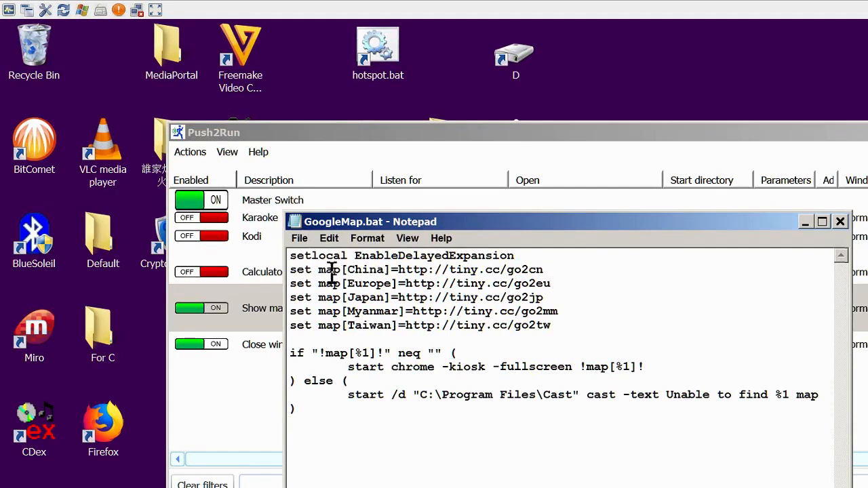
mouse_move(367, 283)
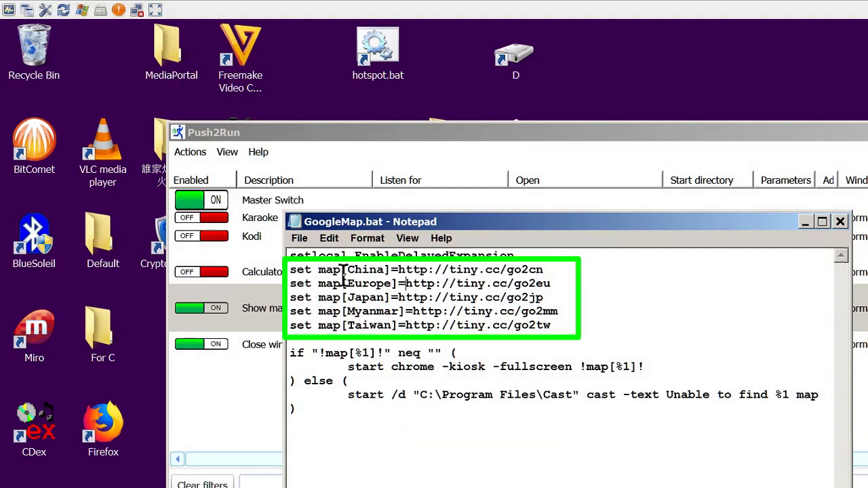
Highlight the China entry in GoogleMap.bat, then close the file.
double_click(363, 269)
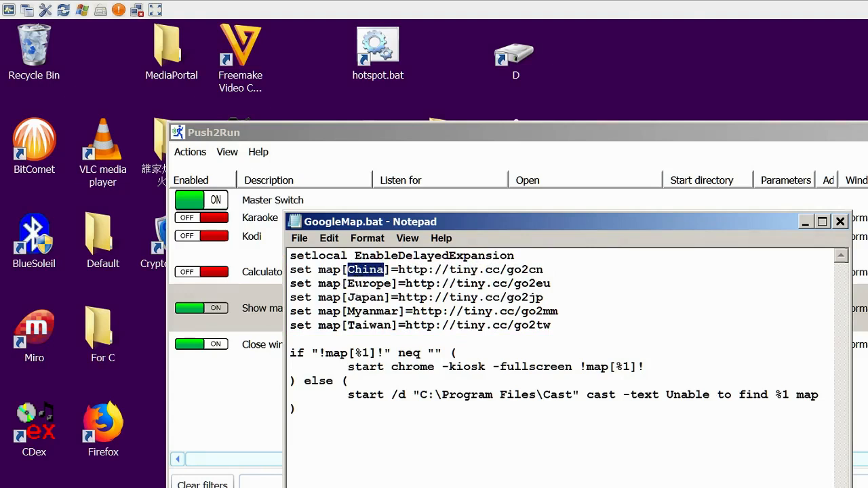
mouse_move(399, 345)
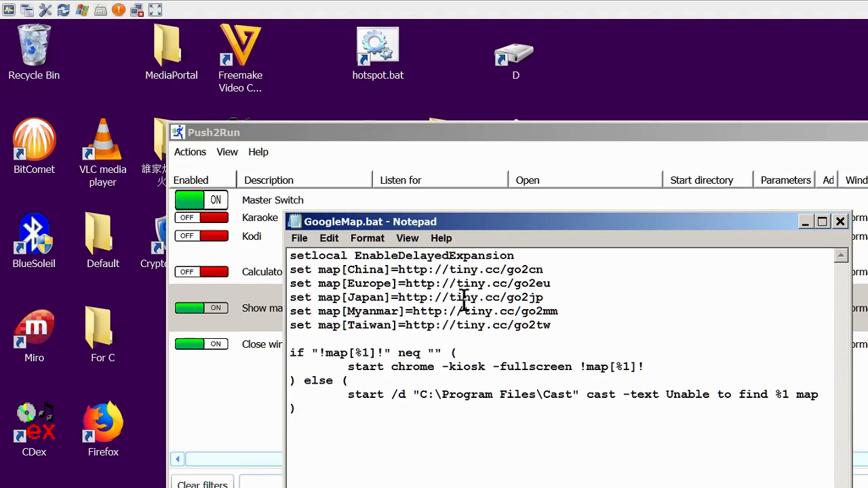
mouse_move(445, 366)
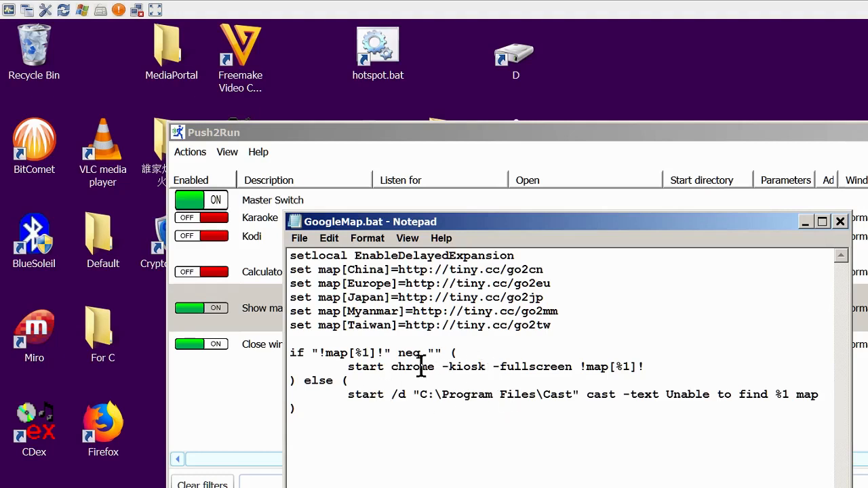
mouse_move(535, 367)
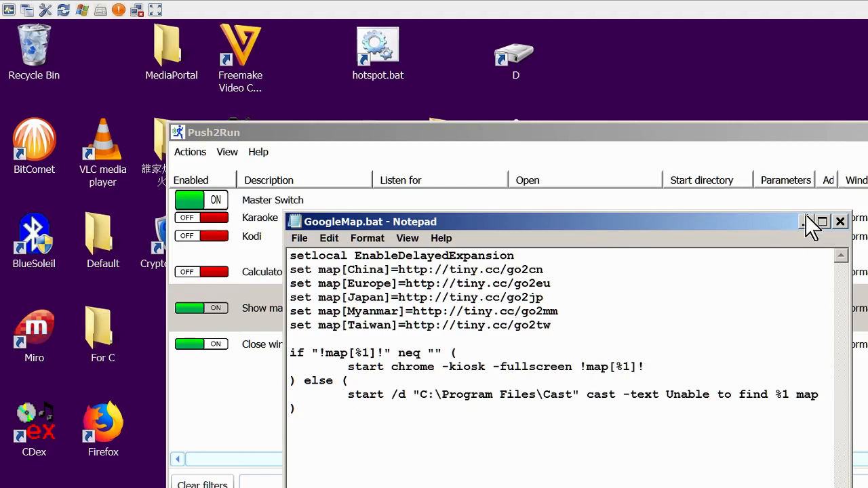
click(841, 222)
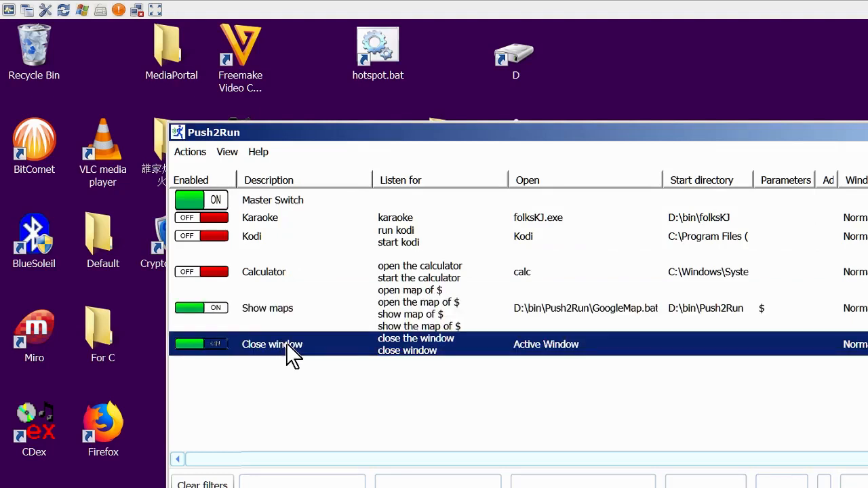
Show the 'Close window' action sending {ALT}{F4} to the active window.
double_click(271, 345)
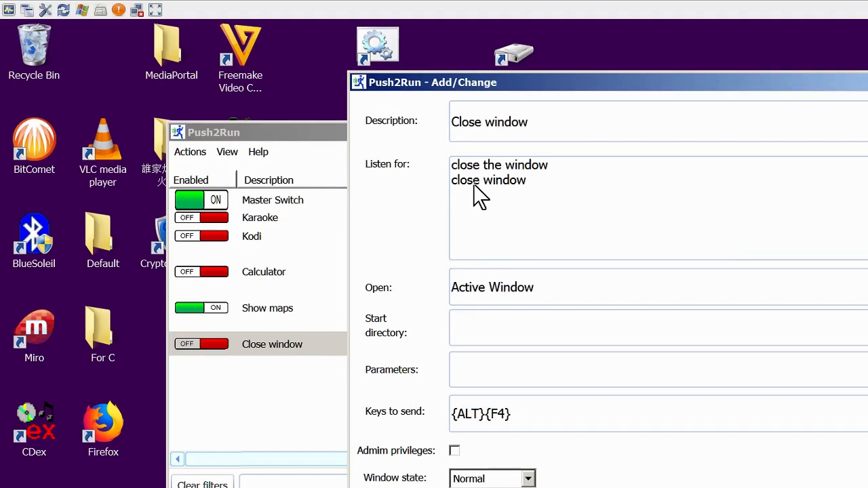
mouse_move(493, 269)
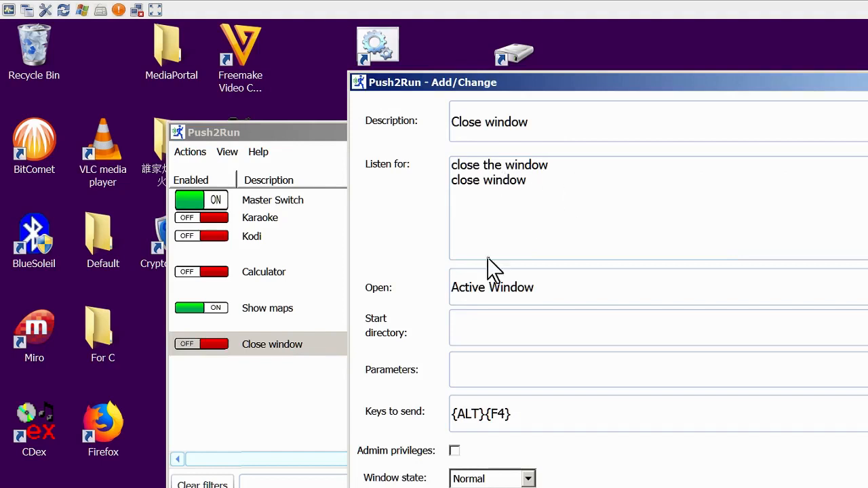
mouse_move(371, 305)
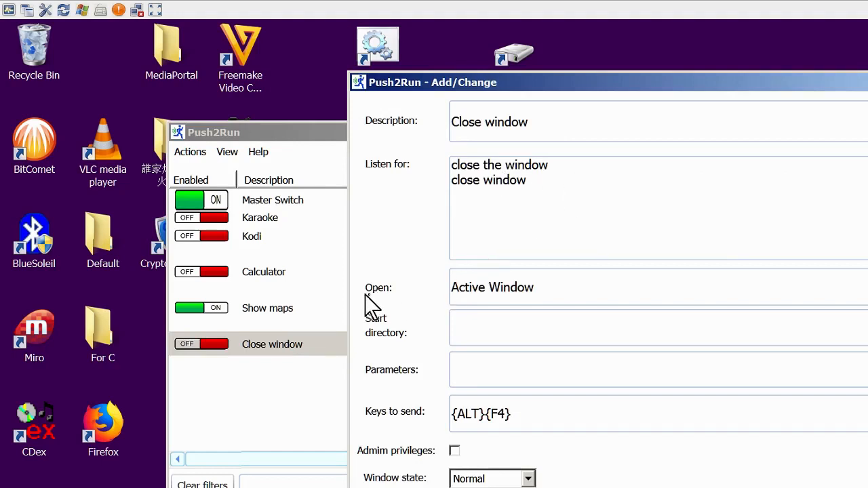
mouse_move(434, 301)
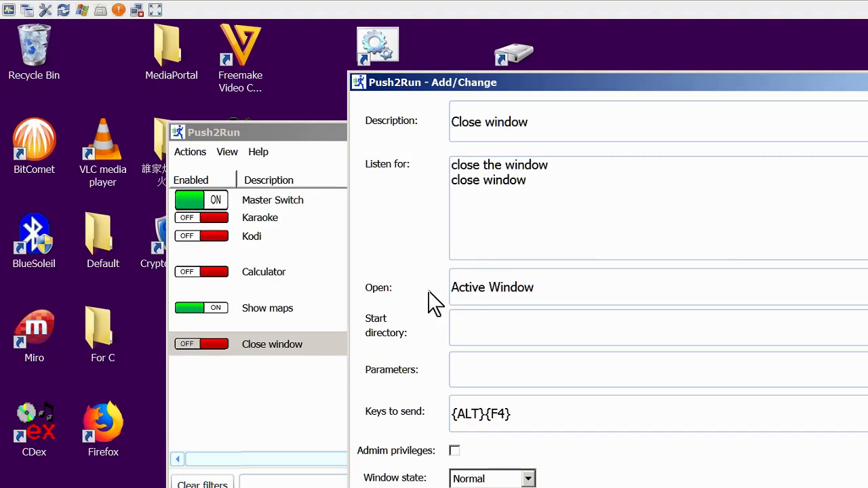
mouse_move(504, 312)
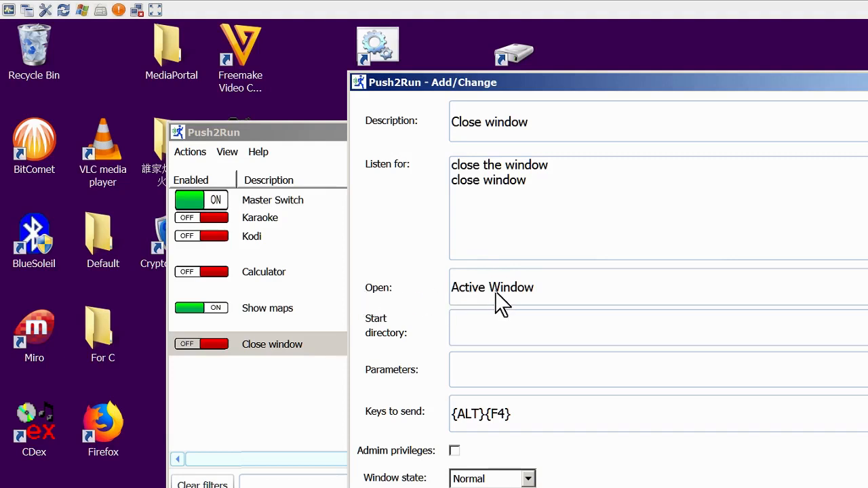
mouse_move(572, 304)
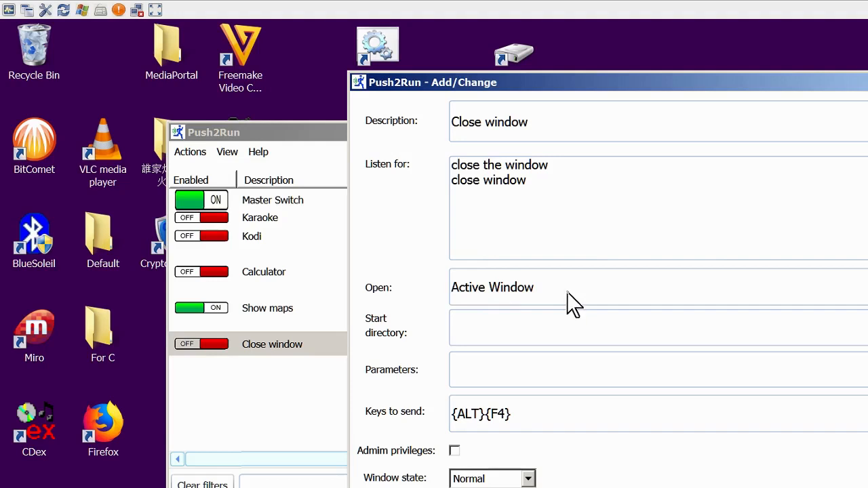
mouse_move(542, 302)
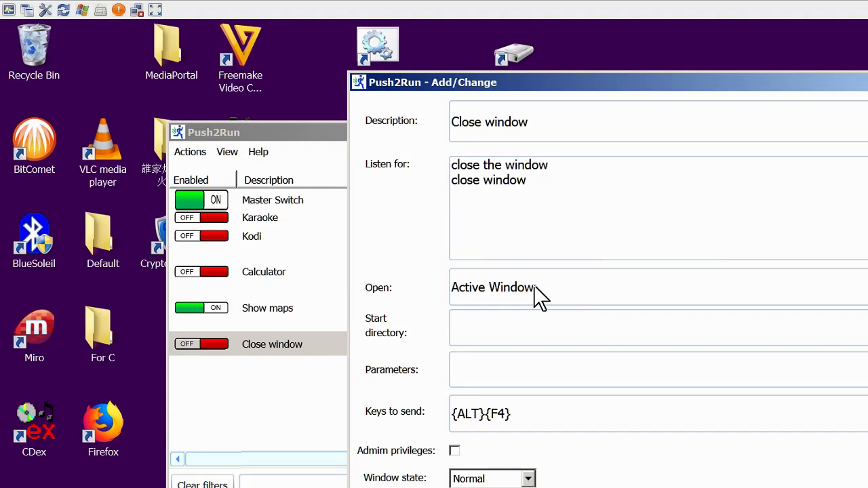
mouse_move(450, 306)
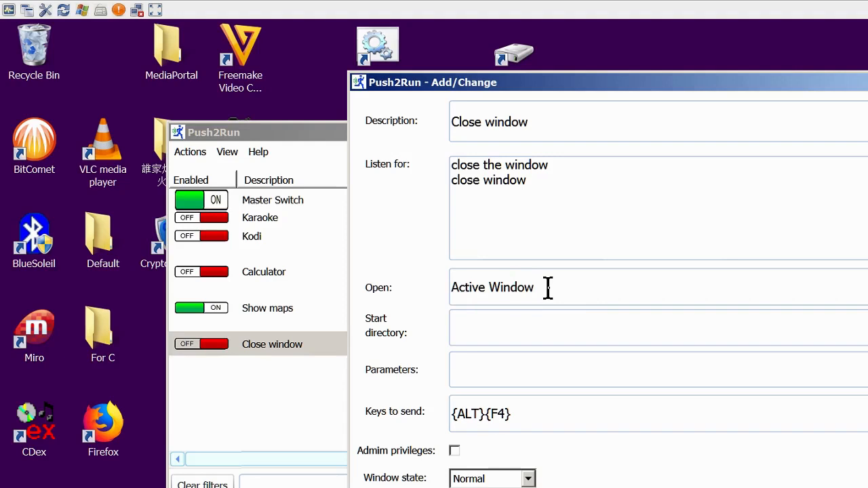
mouse_move(464, 445)
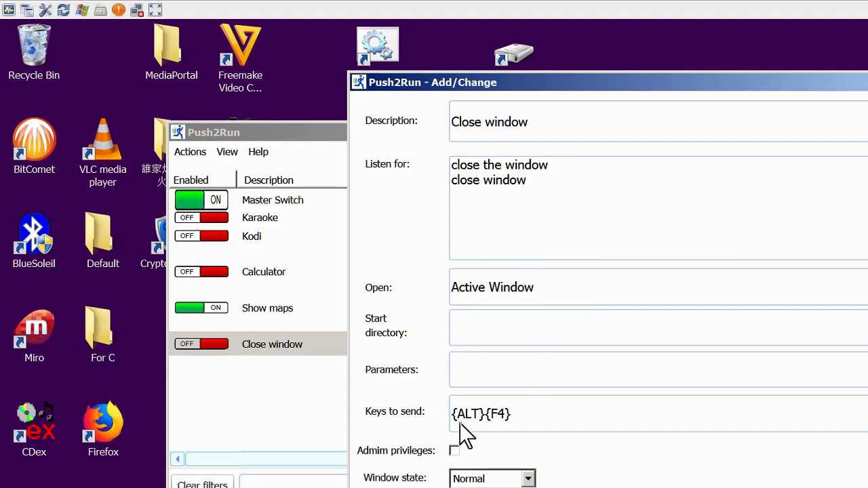
mouse_move(491, 435)
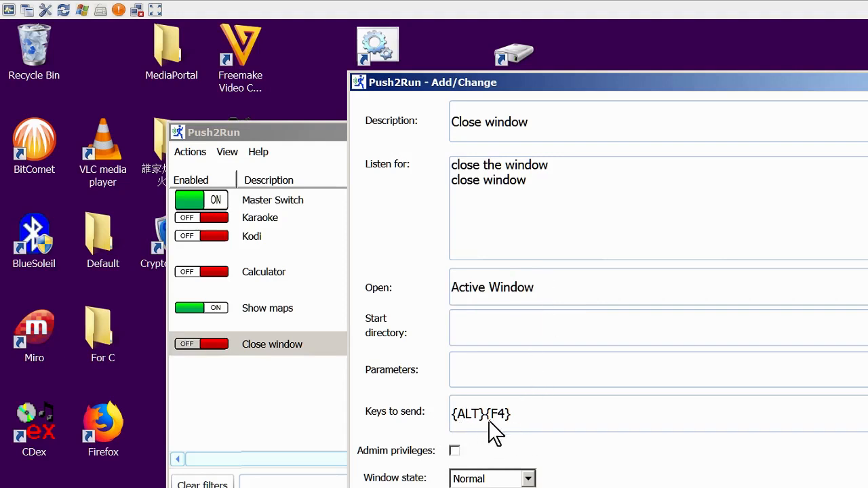